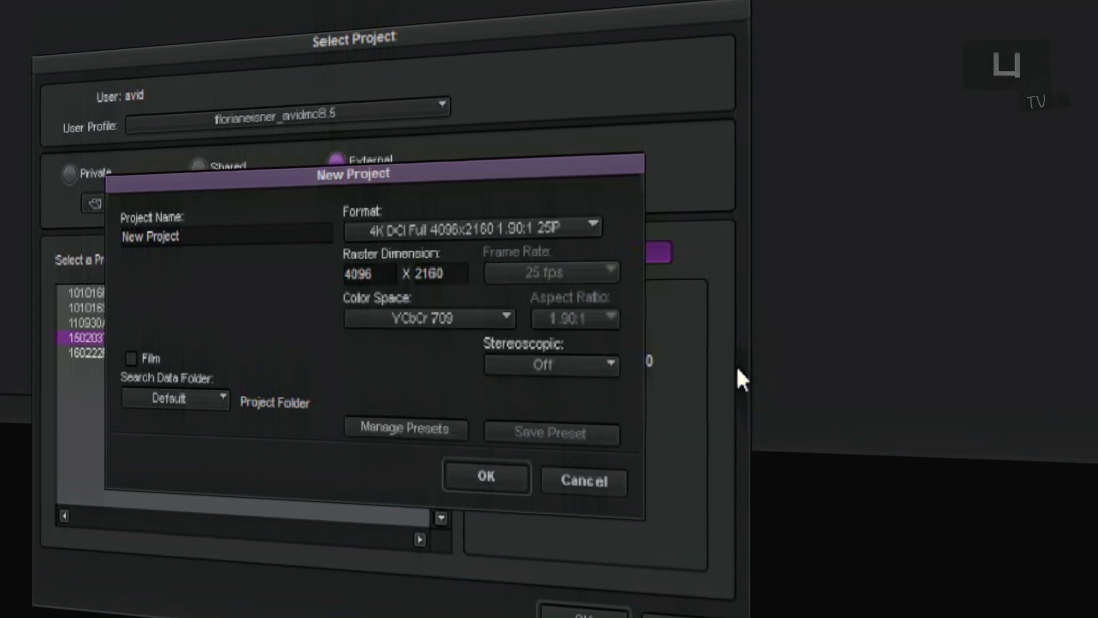
Confirm the 4K DCI new project to reach the timeline with two video clips and audio tracks
left_click(486, 477)
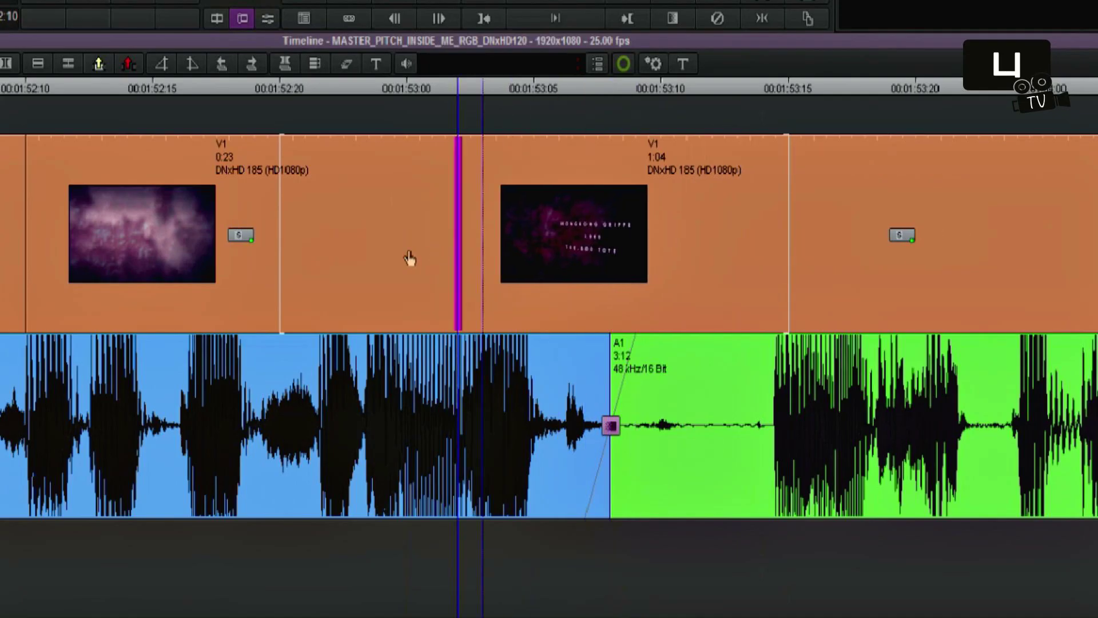